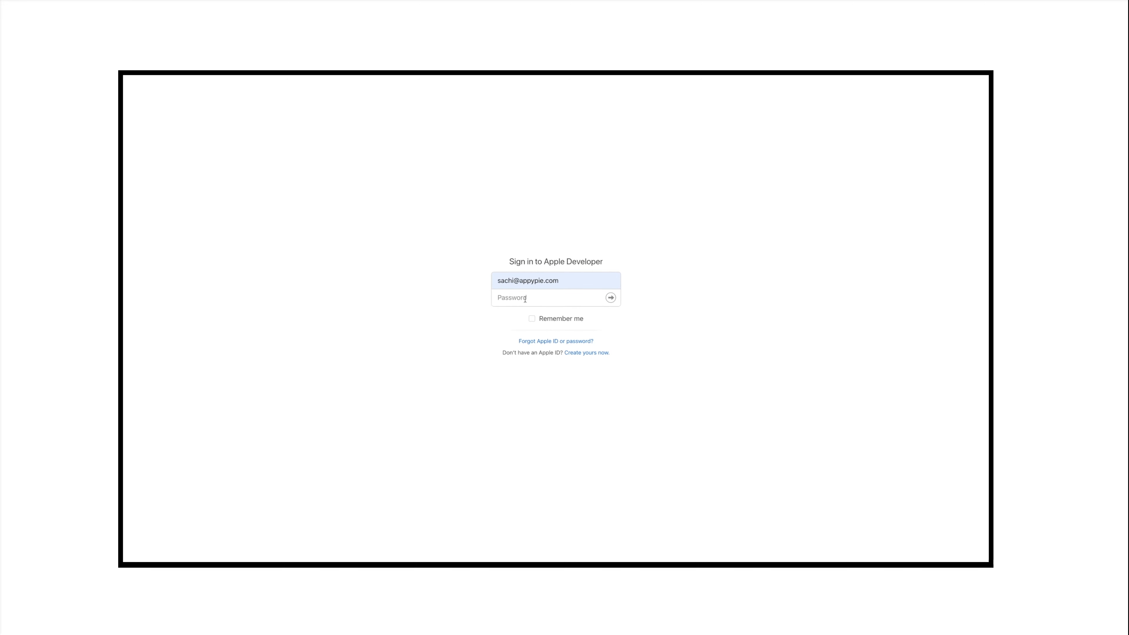
# Enter the account password and sign in to Apple Developer
pyautogui.write('password')
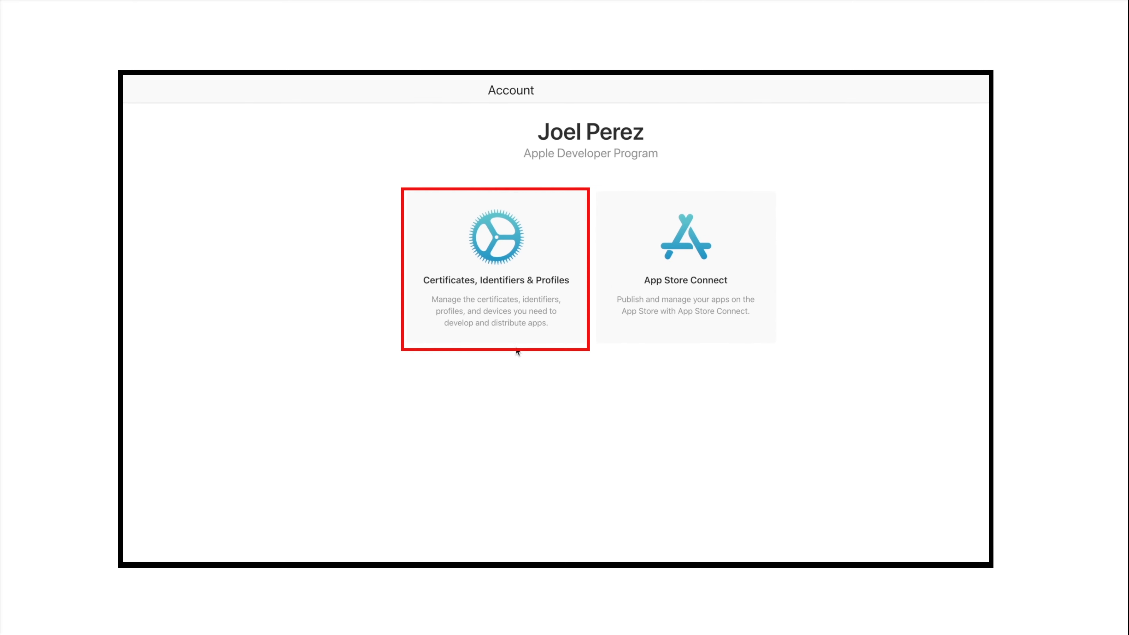
pyautogui.moveTo(495, 304)
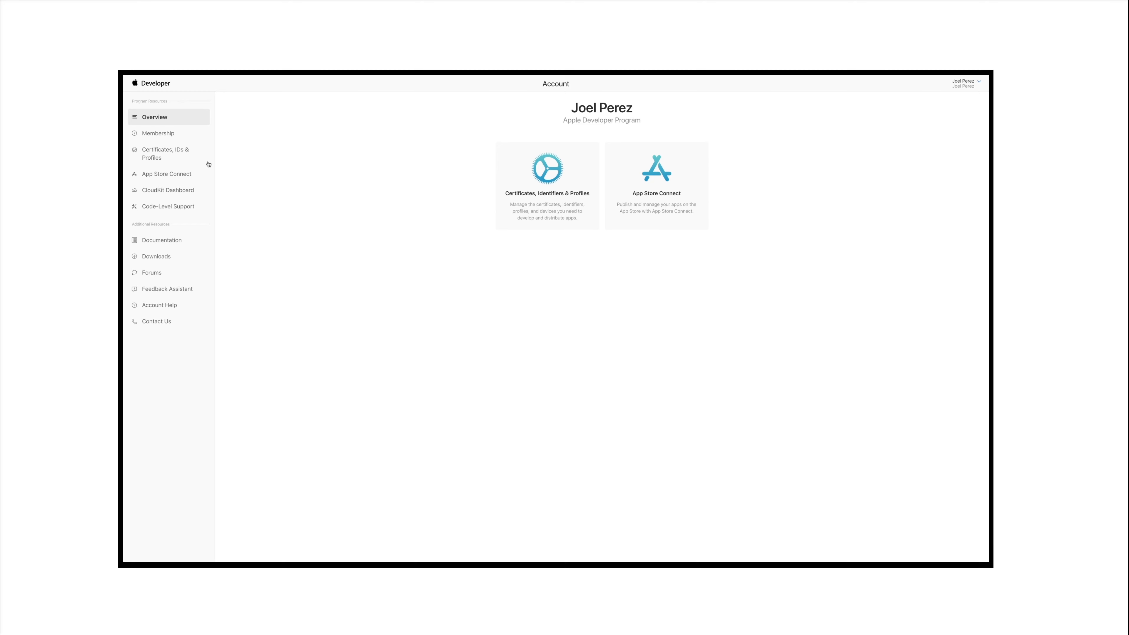
pyautogui.moveTo(169, 154)
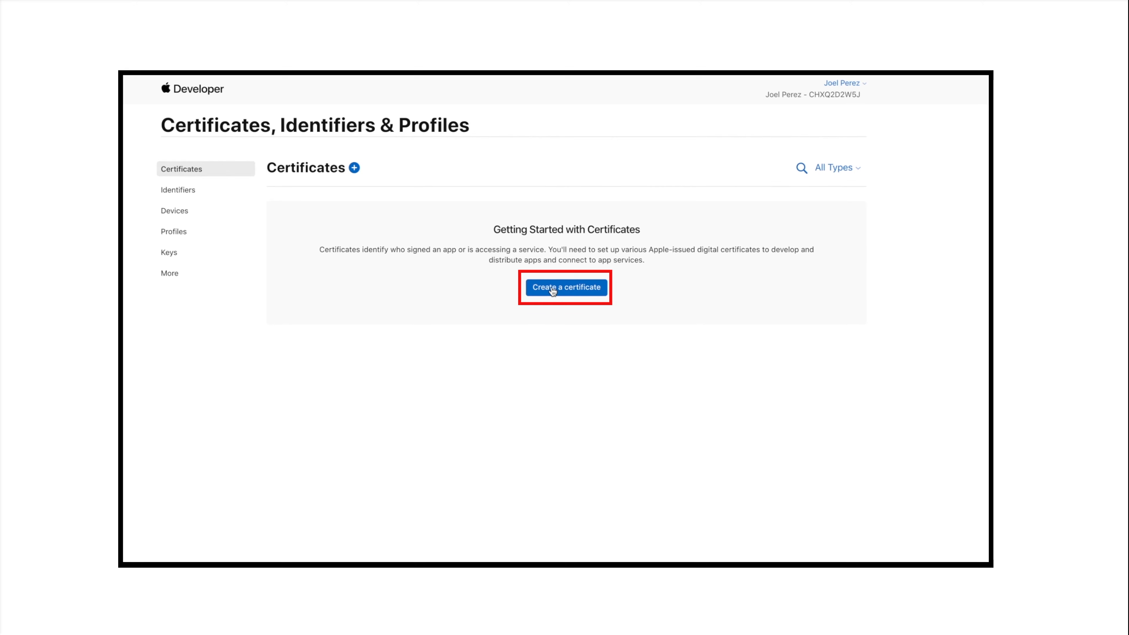
# Begin a new certificate of type iOS Distribution (App Store and Ad Hoc) and continue
pyautogui.click(566, 288)
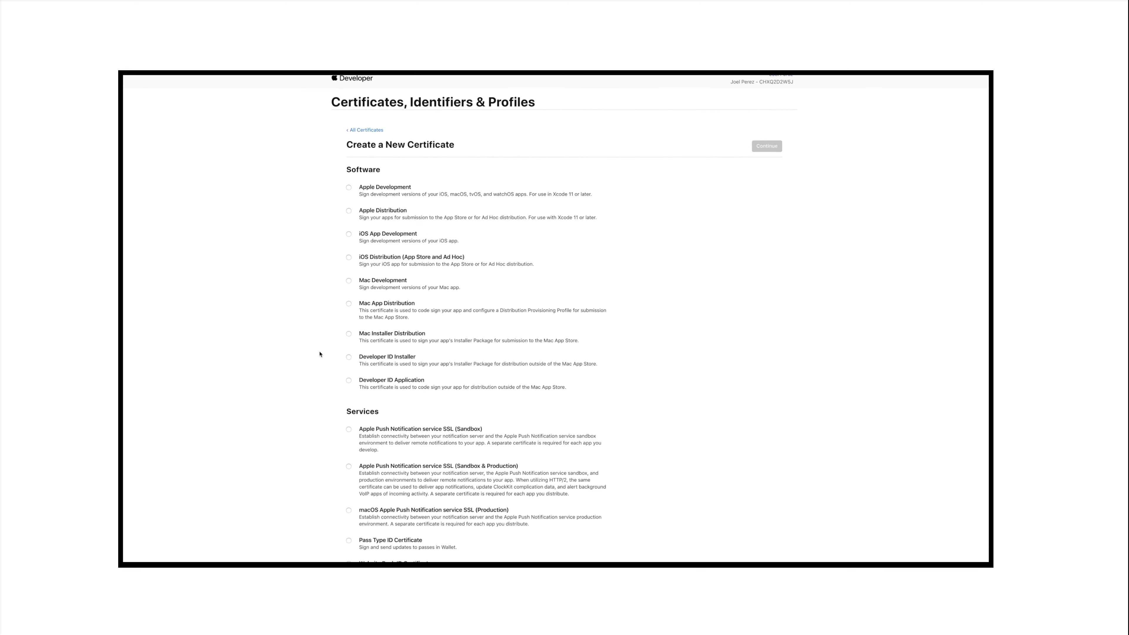
pyautogui.click(349, 257)
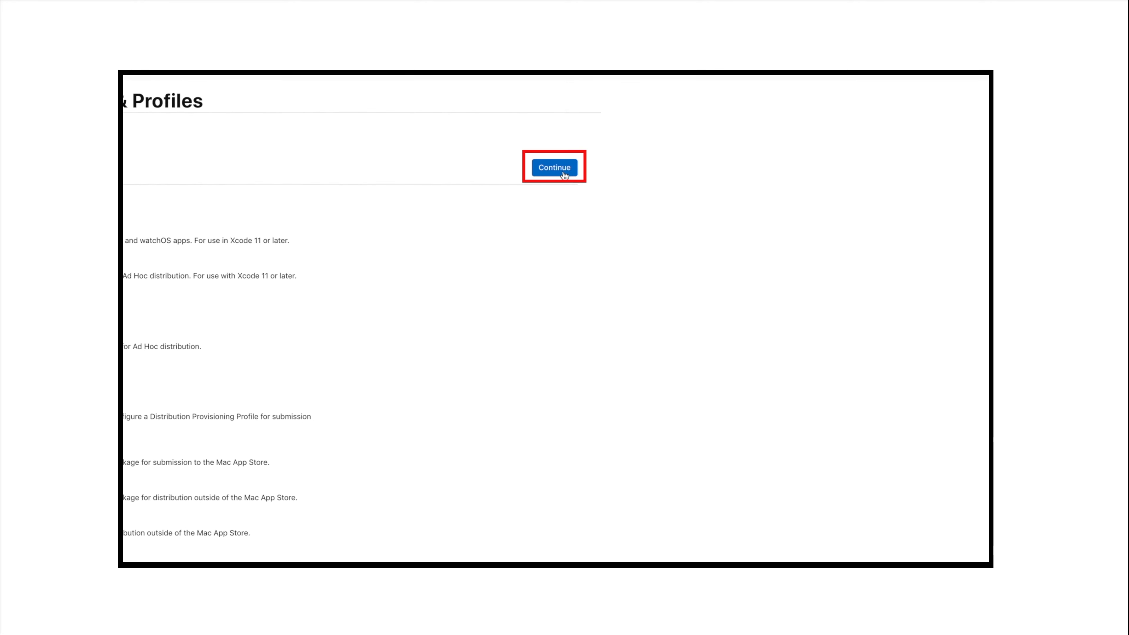
pyautogui.click(554, 166)
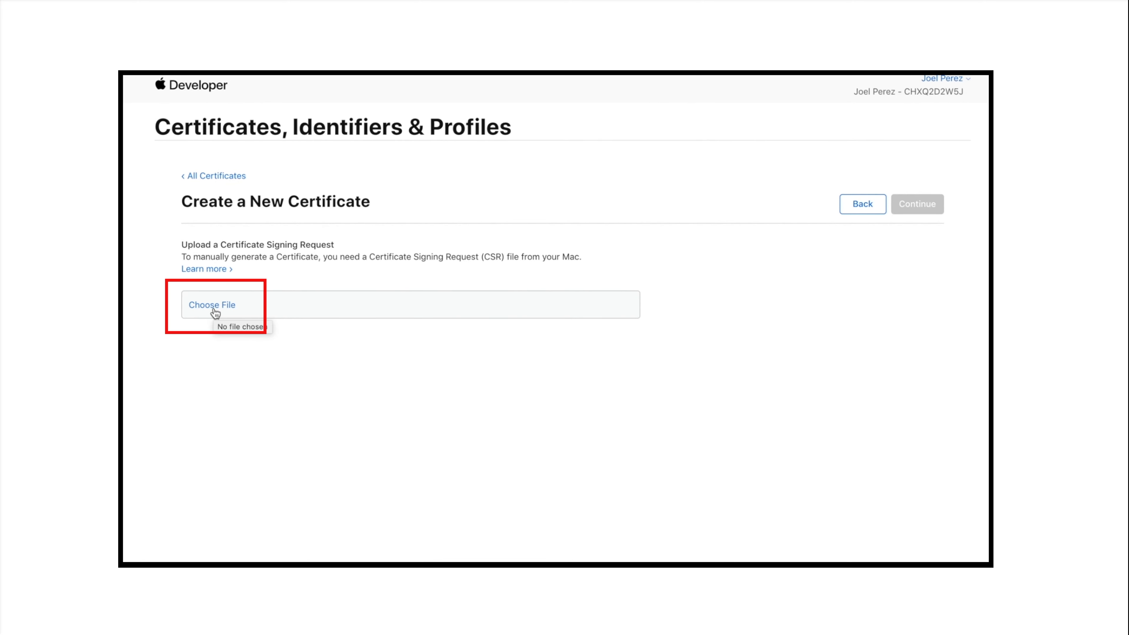
# Upload CertificateSigningRequest.certSigningRequest from the Desktop and submit it to generate the certificate
pyautogui.click(212, 305)
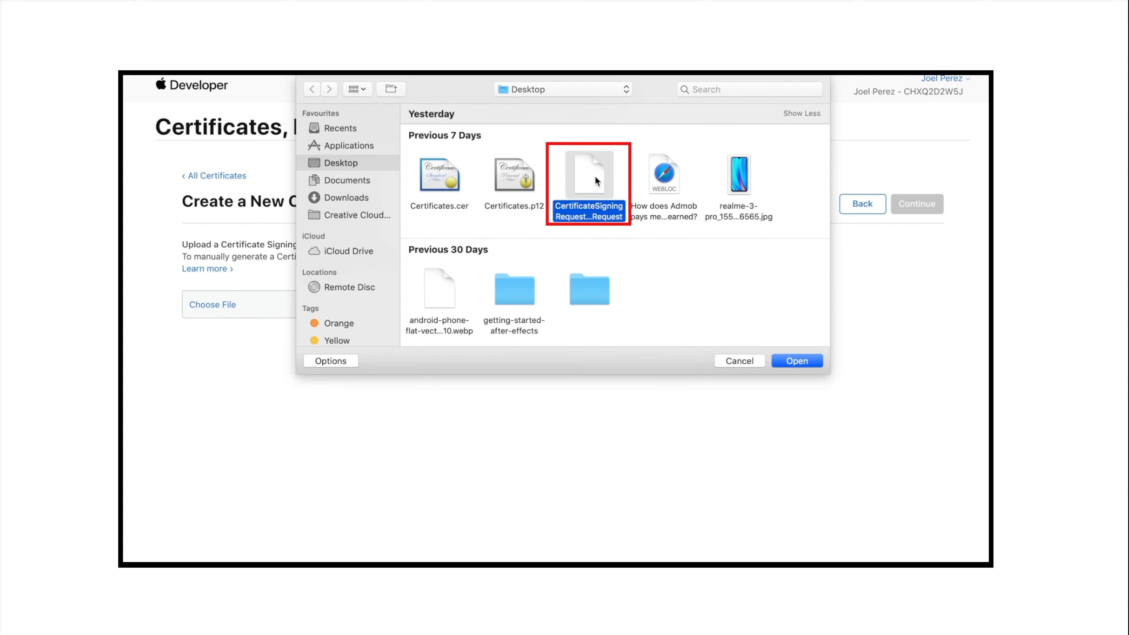
pyautogui.click(796, 361)
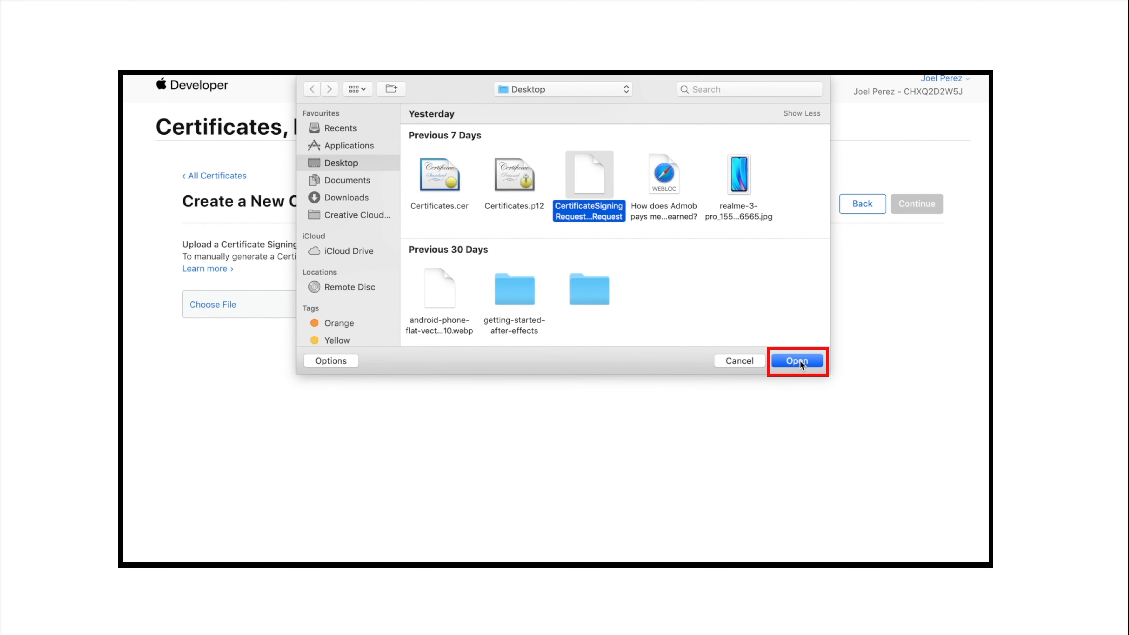
pyautogui.click(797, 360)
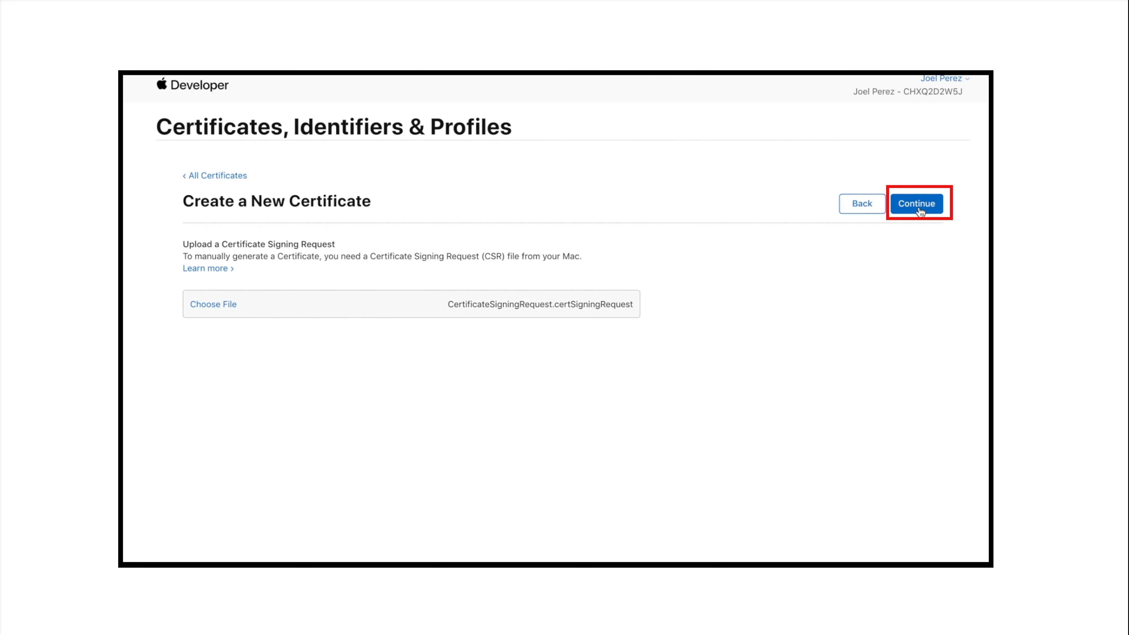
pyautogui.click(916, 203)
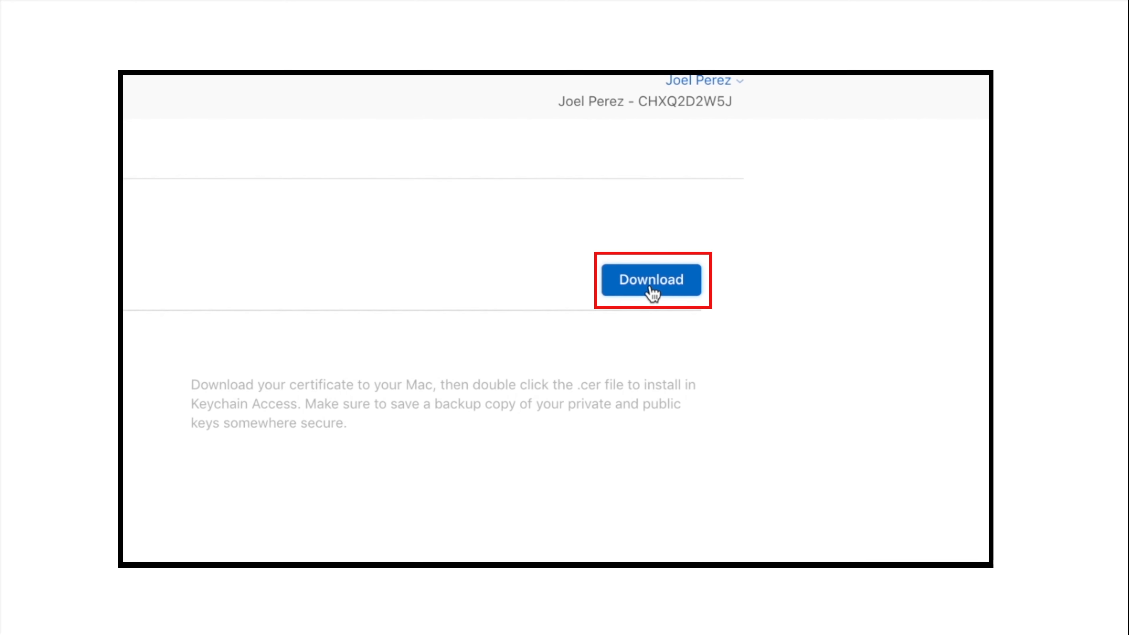
# Download the new iOS Distribution certificate and return to the All Certificates list
pyautogui.click(651, 280)
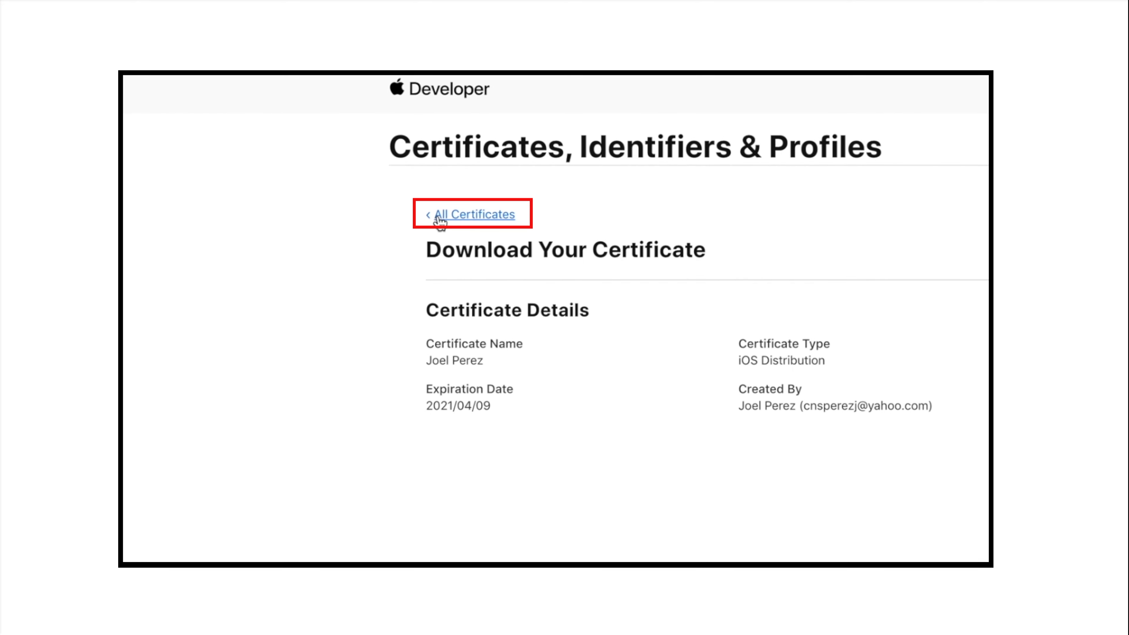
pyautogui.click(474, 214)
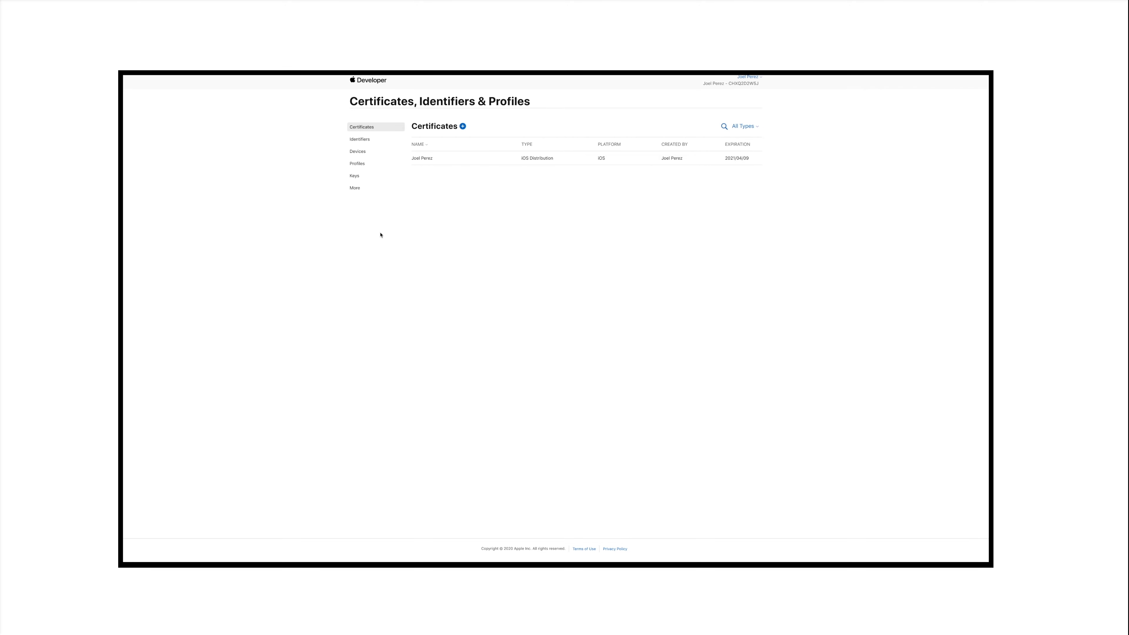